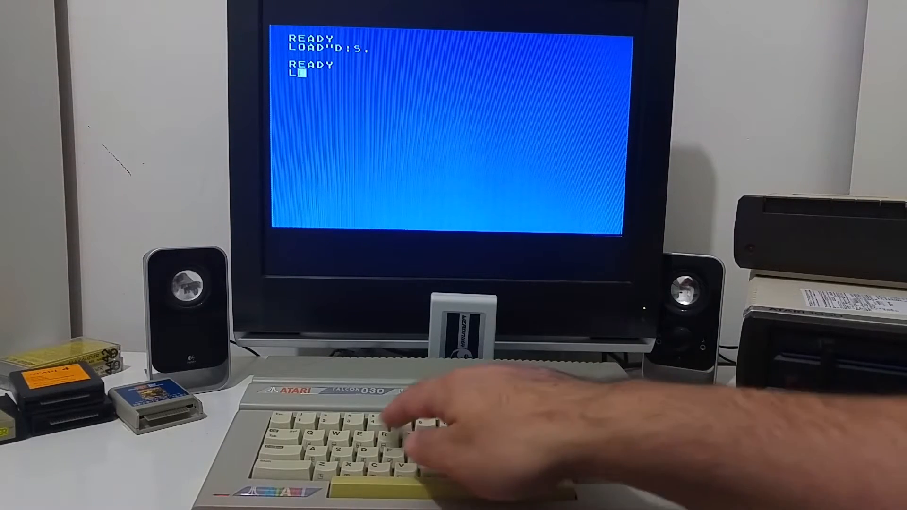
Step: List the loaded sphere program's code with LIST
{"action": "type", "text": "IST"}
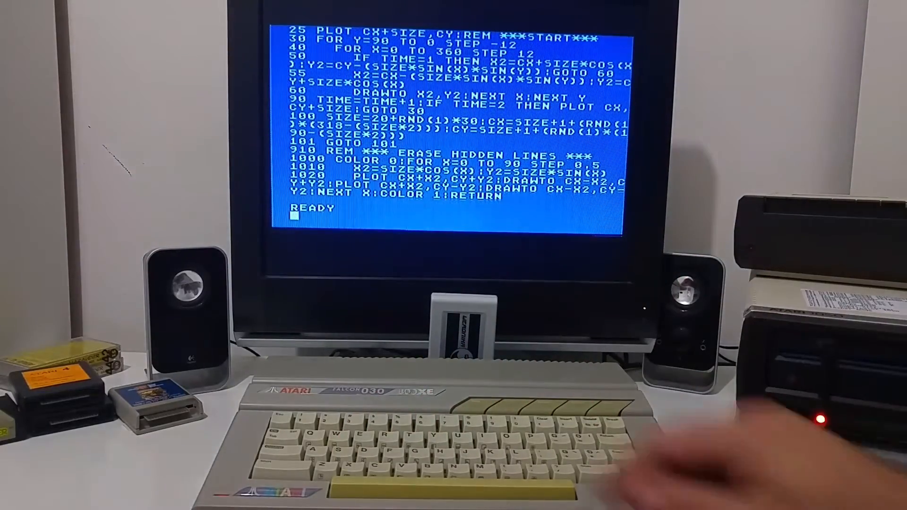
{"action": "type", "text": "RUN"}
{"action": "type", "text": "VB"}
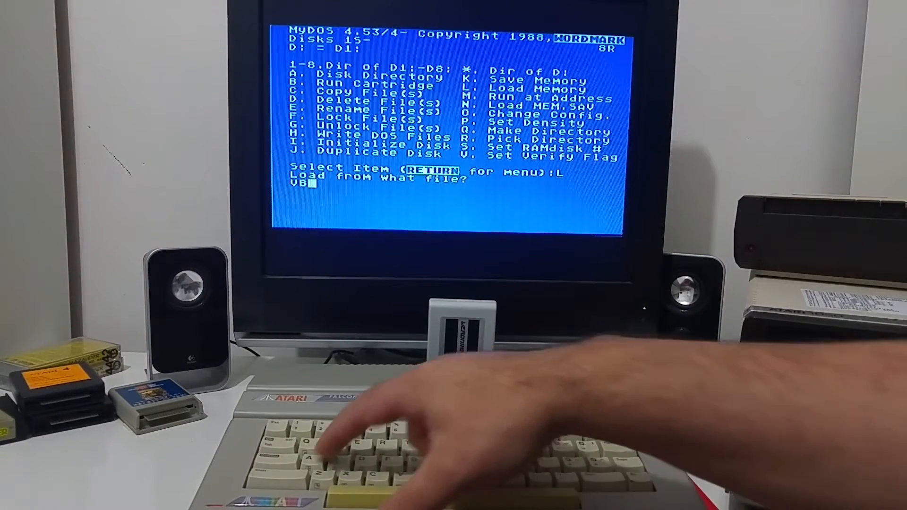
Step: Load VBASIC.COM from the MyDOS menu to start Veronica BASIC
{"action": "type", "text": "ASIC"}
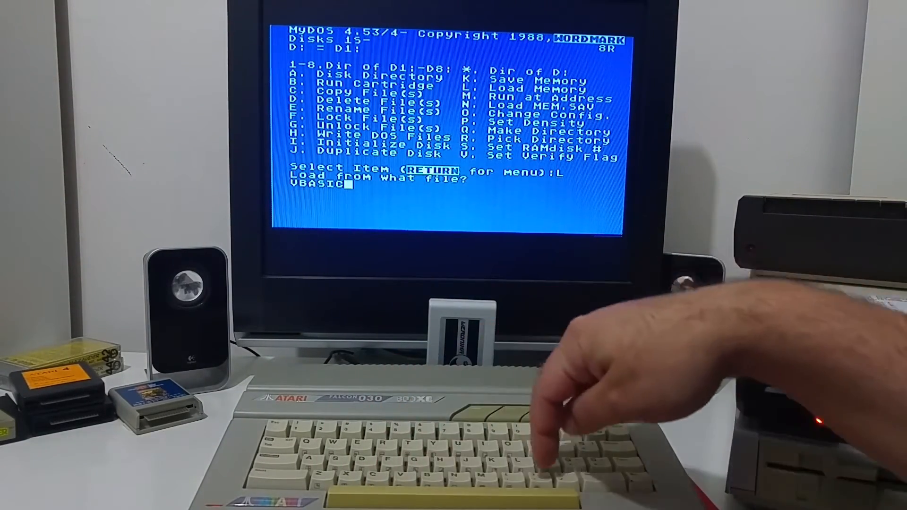
{"action": "type", "text": ".COM"}
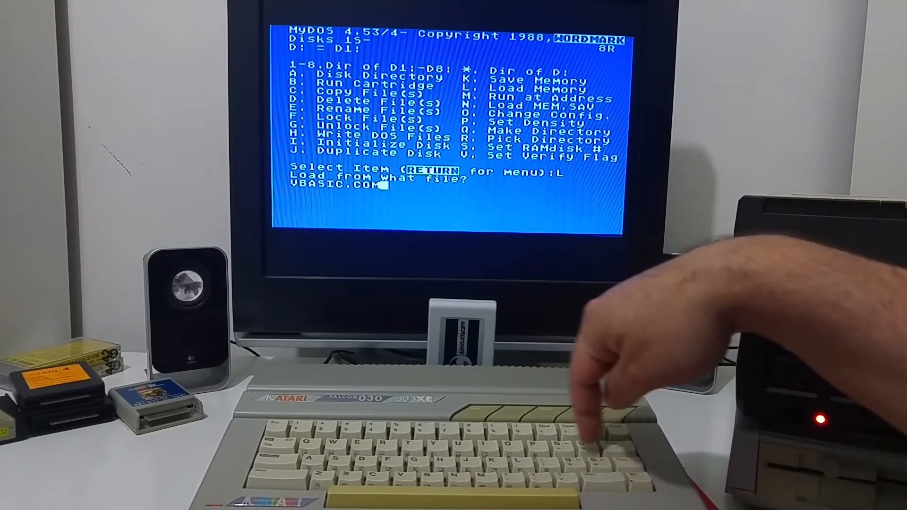
{"action": "key", "text": "Return"}
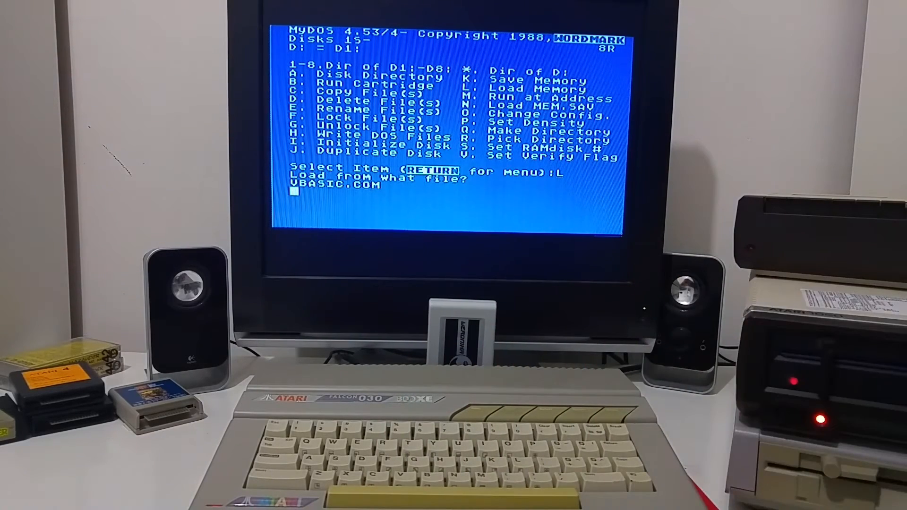
{"action": "key", "text": "Return"}
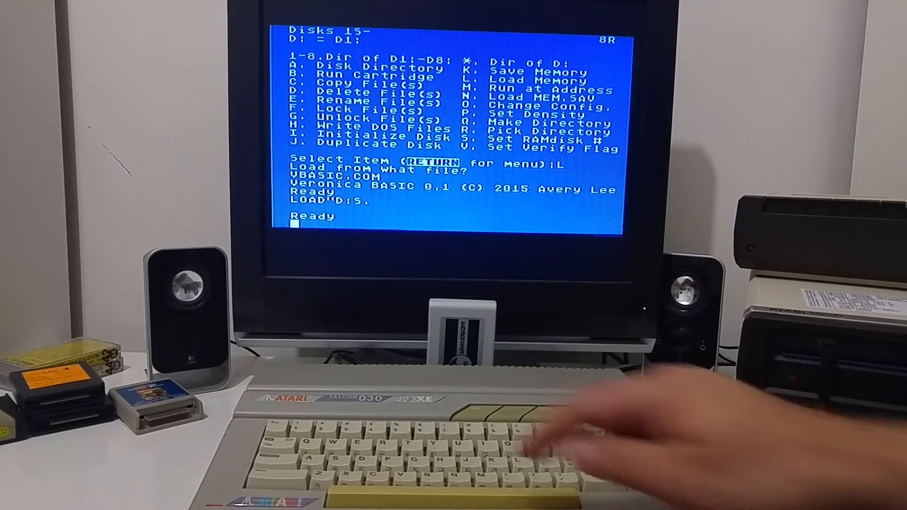
Step: Run the sphere benchmark in Veronica BASIC with RUN
{"action": "type", "text": "RUN"}
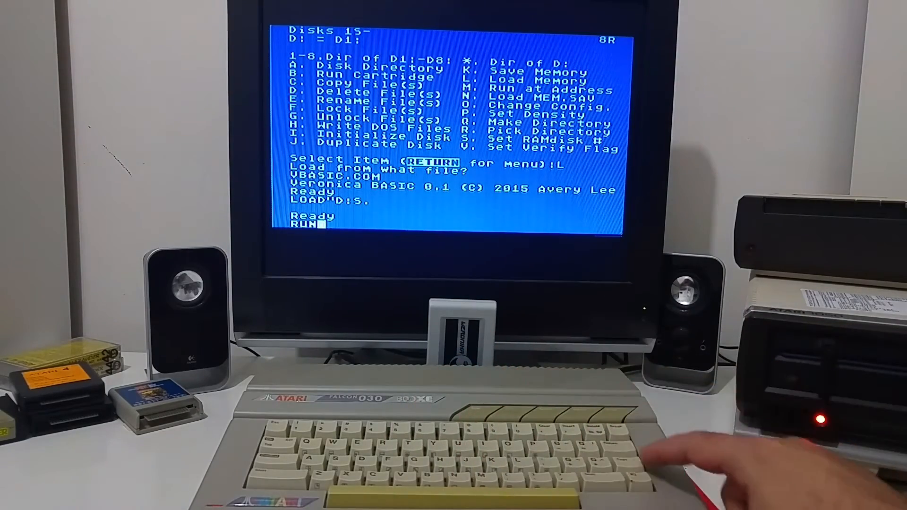
{"action": "key", "text": "Return"}
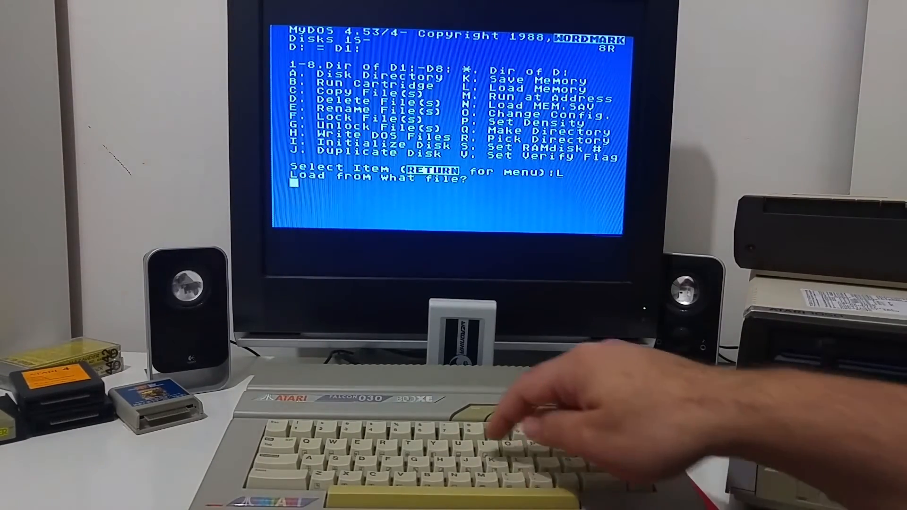
Step: Enter the TBASIC.COM filename at MyDOS's load-file prompt
{"action": "type", "text": "TBAS"}
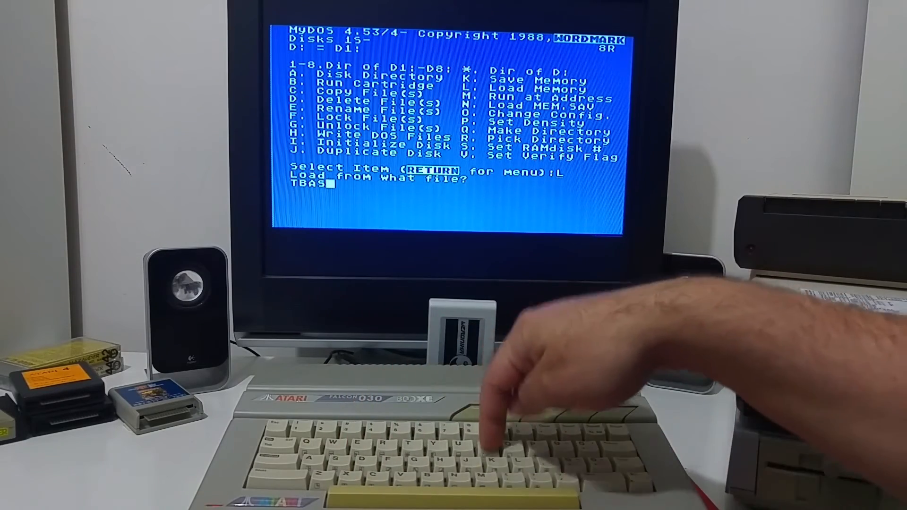
{"action": "type", "text": "IC.C"}
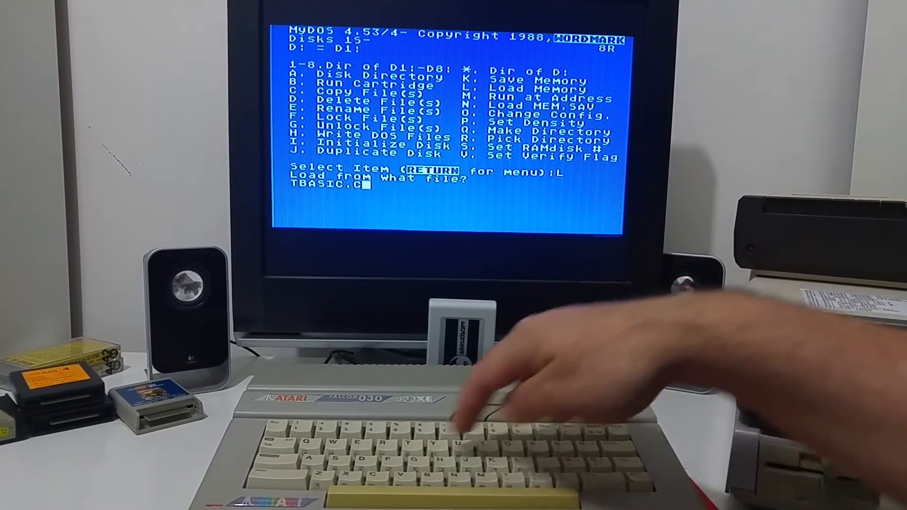